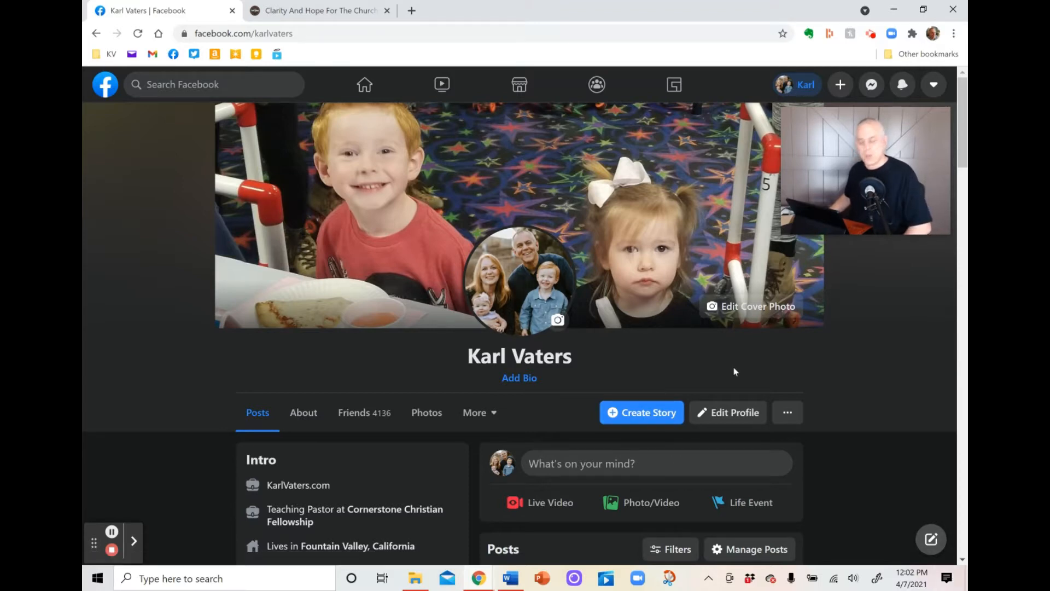
mouse_move(662, 466)
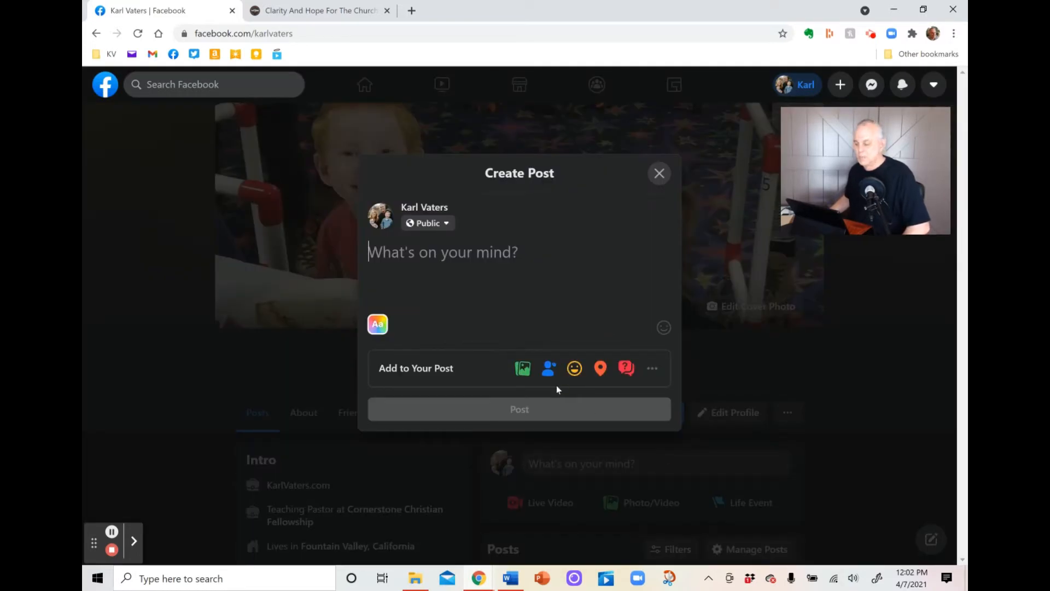
mouse_move(574, 368)
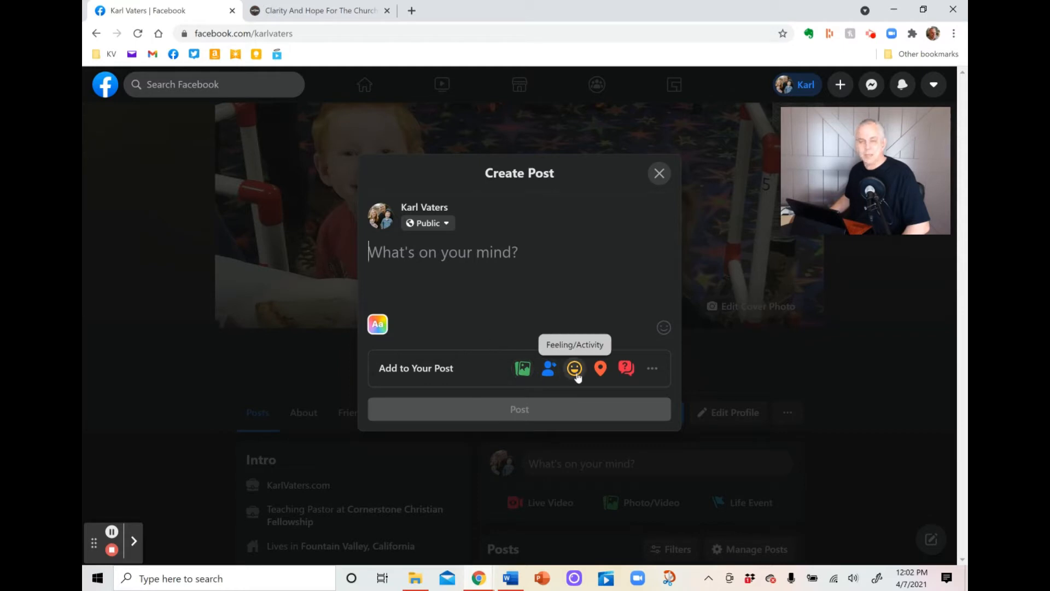
mouse_move(548, 367)
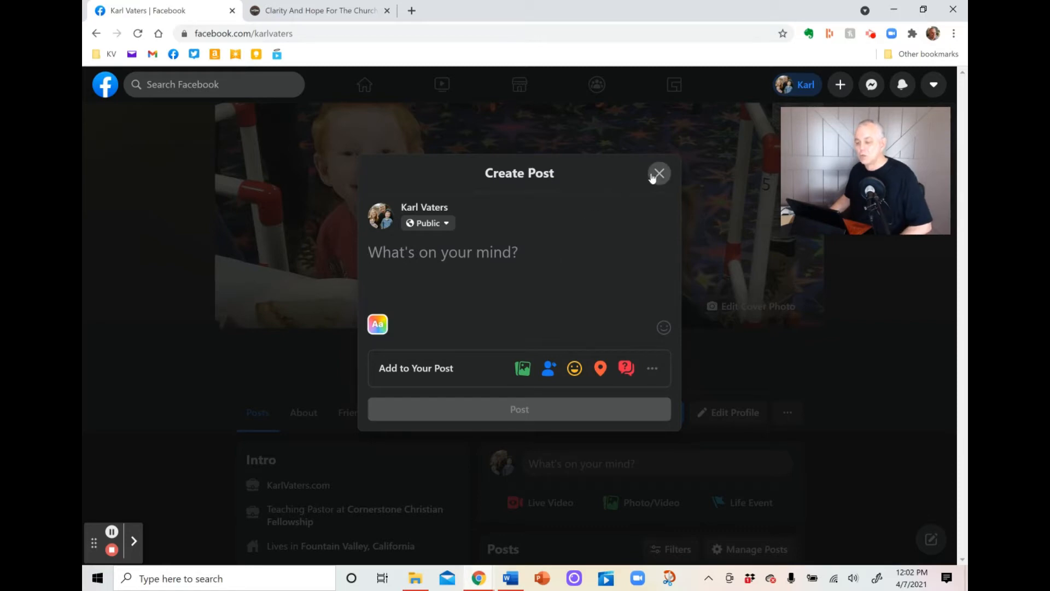
Close the empty post and open Karl Vaters, Ministry's Create Post composer.
click(657, 173)
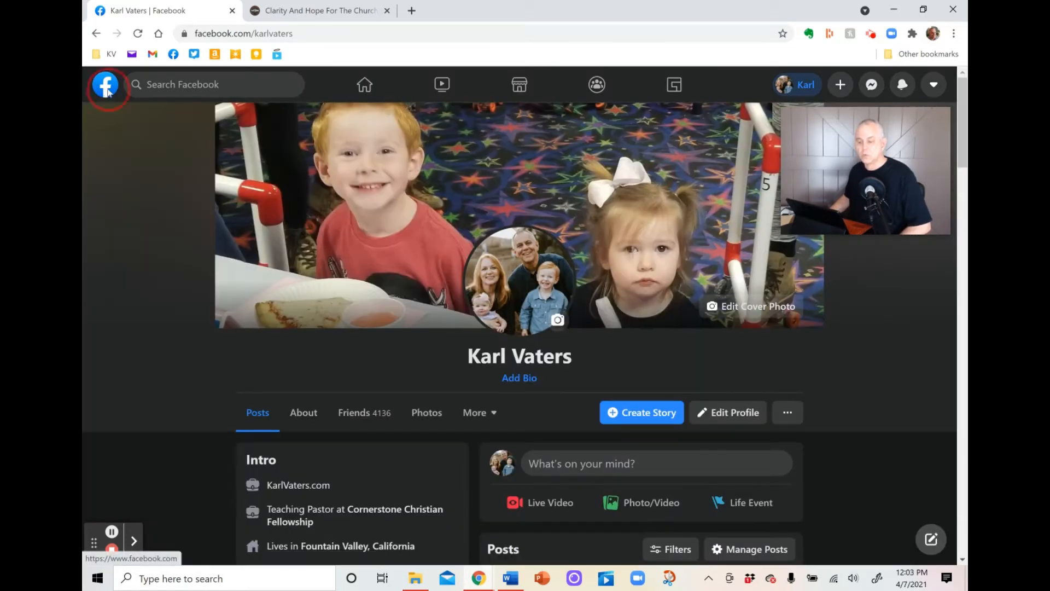
click(105, 85)
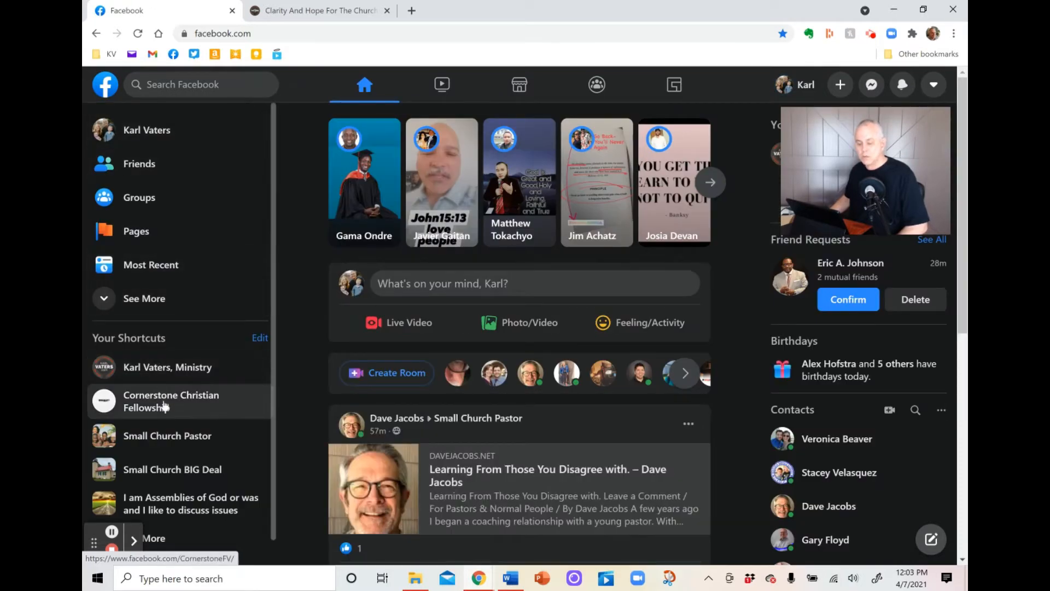
mouse_move(167, 366)
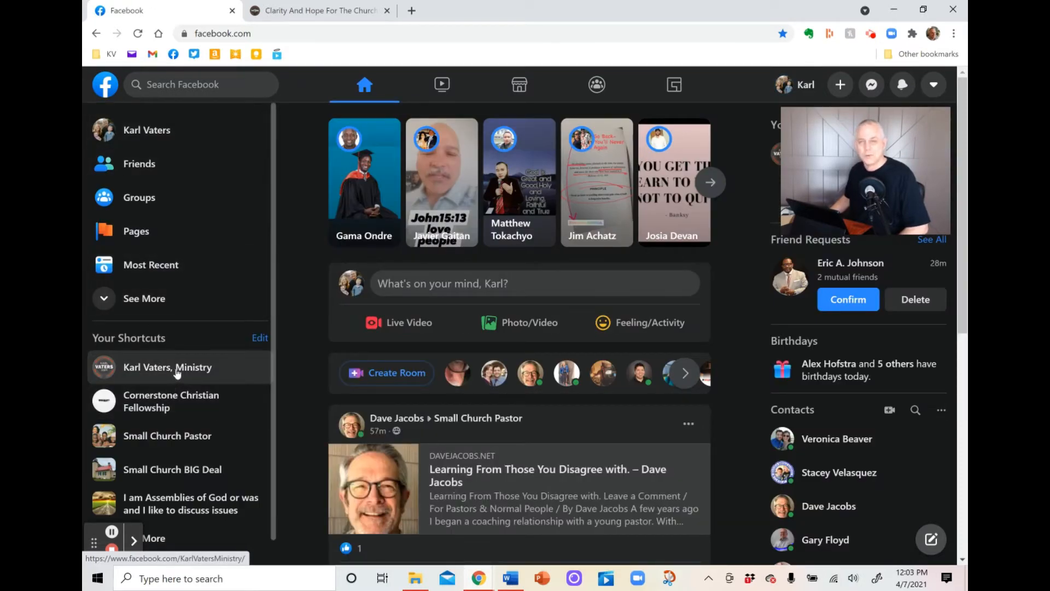
click(167, 367)
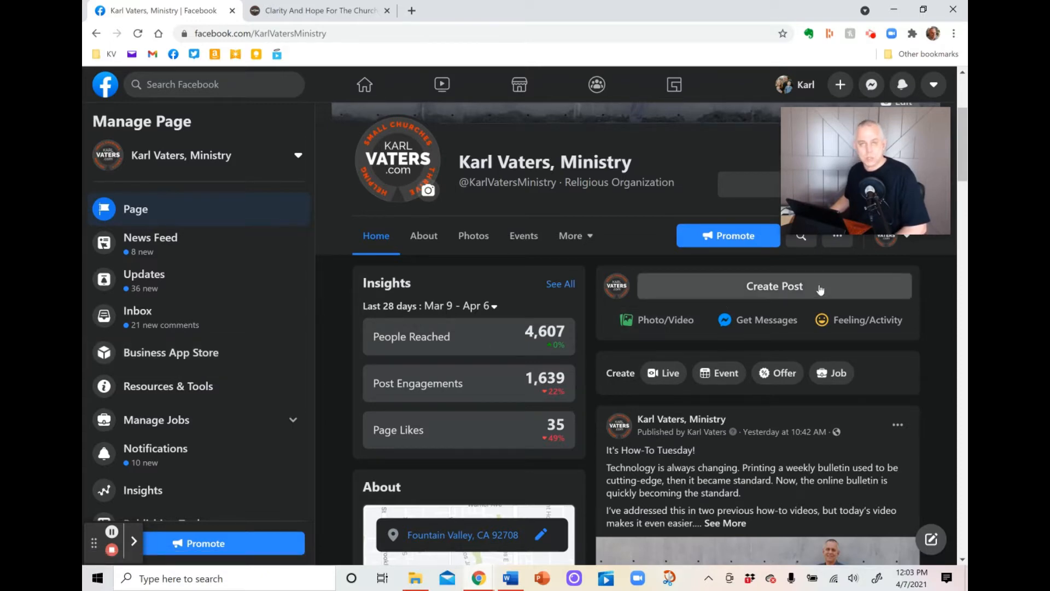
click(773, 286)
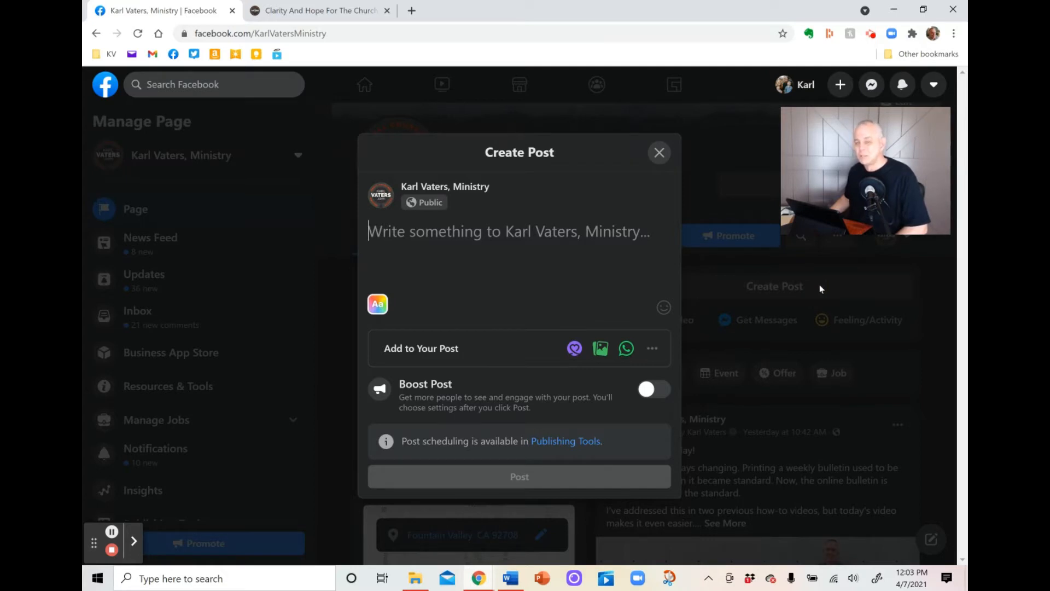
mouse_move(492, 472)
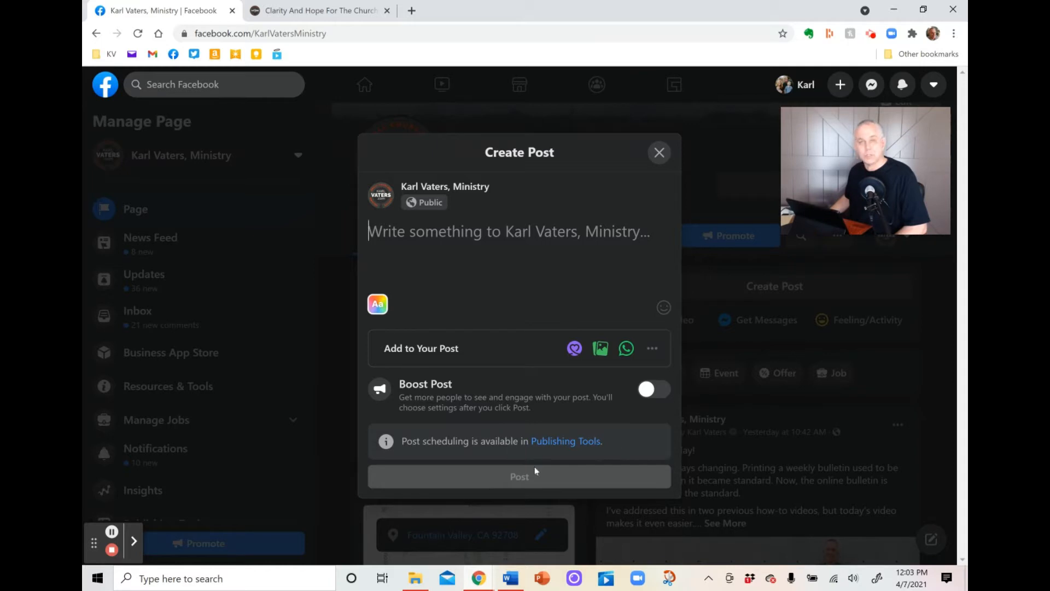
mouse_move(564, 440)
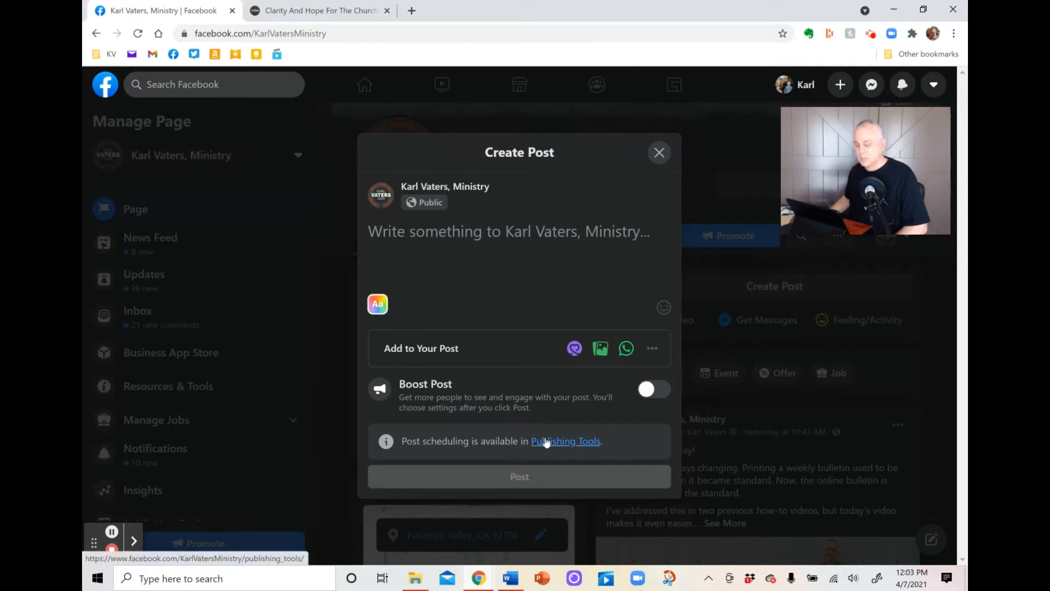
Switch to the page's Publishing Tools and start a blank New Post there.
click(566, 441)
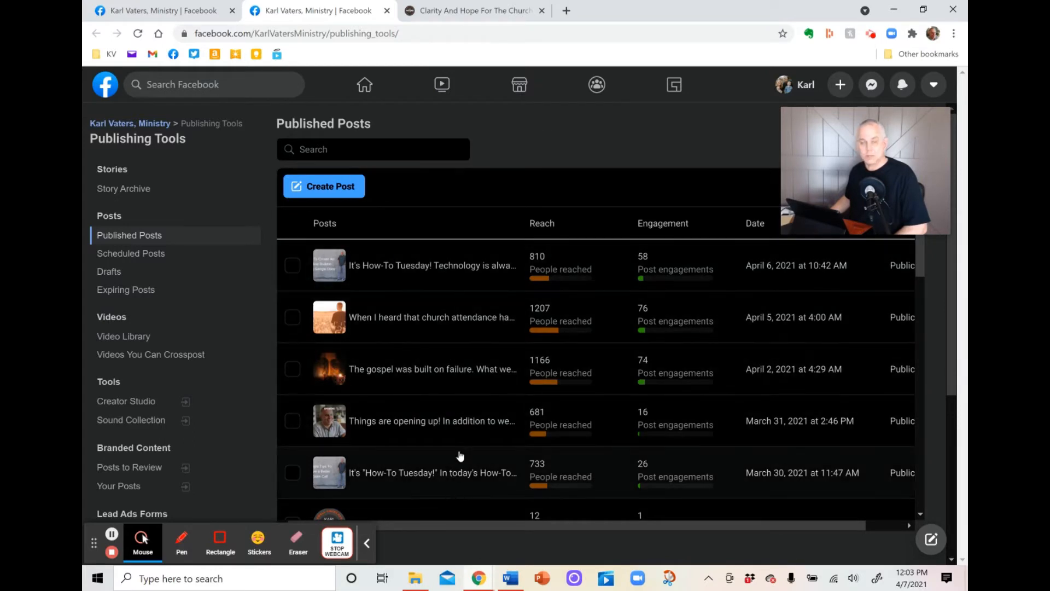
click(323, 186)
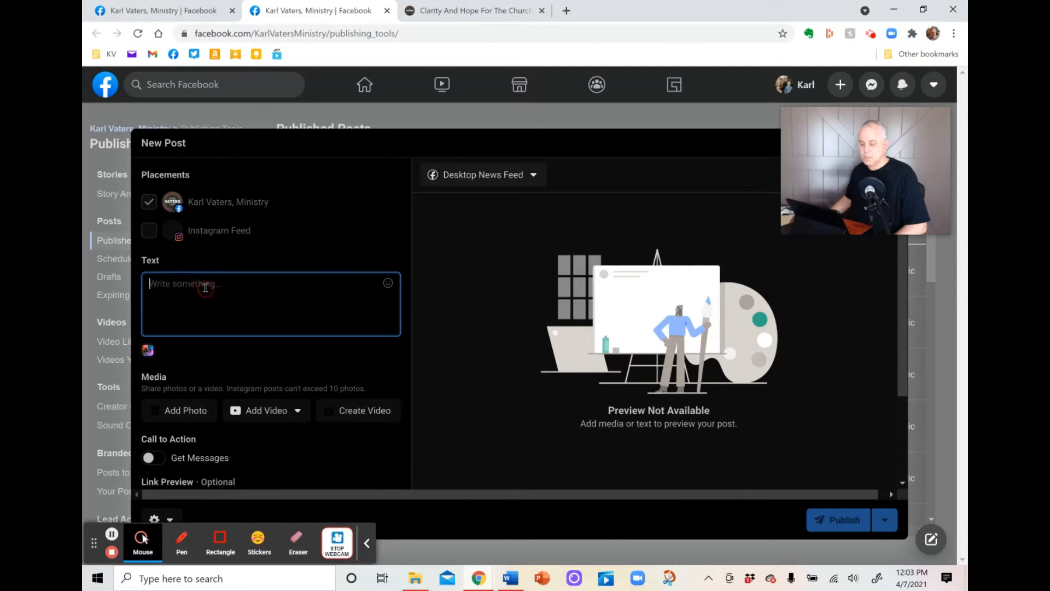
Write the "Life Interrupted" series announcement and attach the 'Life Interrupted - square' image.
text(Today we start an all-new series called "Life Interrupted" at 9am + 11am. Join us in person or online at CornerstoneFV.com. 17575 Euclid St. Fountain Valley, CA 92708.)
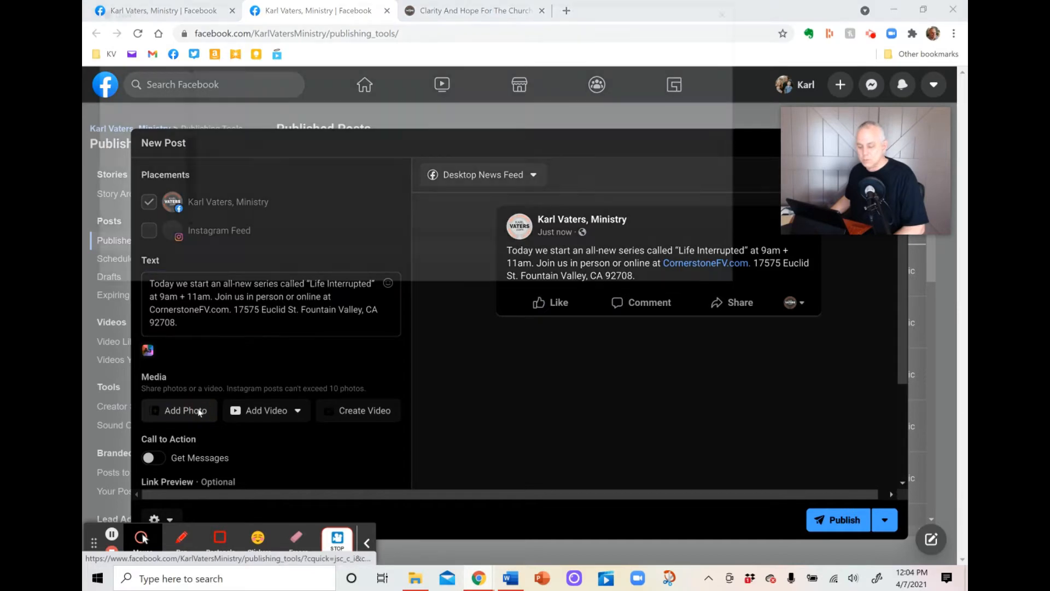
click(186, 409)
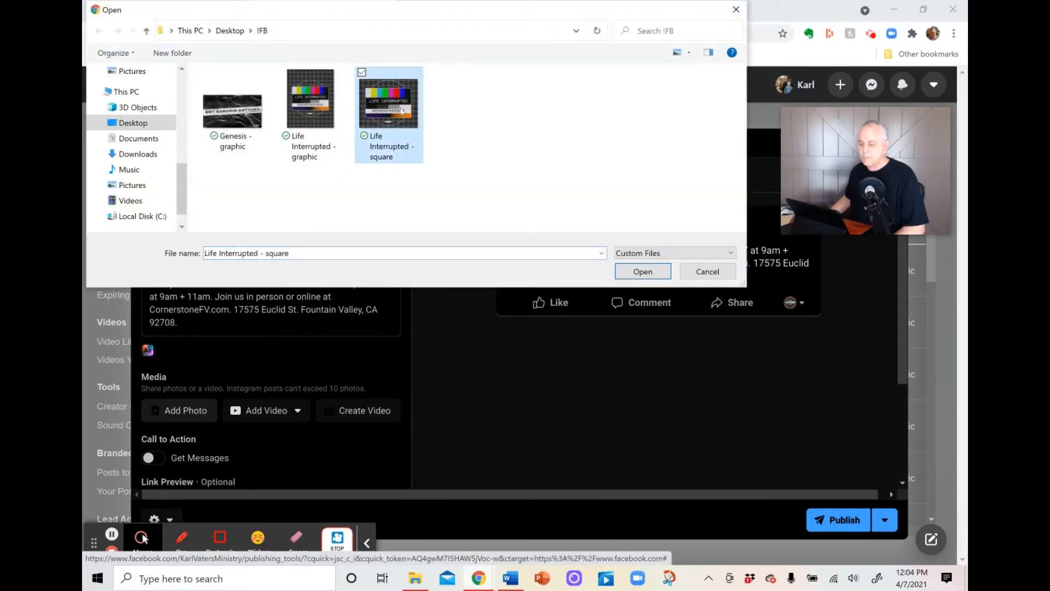
click(641, 272)
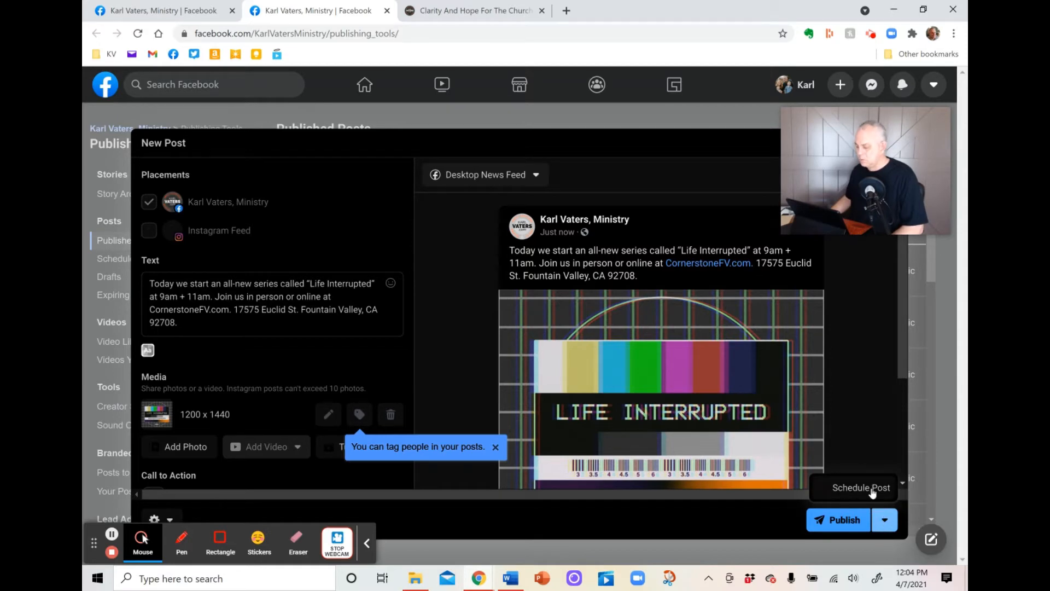
Schedule the Life Interrupted post for April 11, 2021 at 8:45 AM.
click(860, 488)
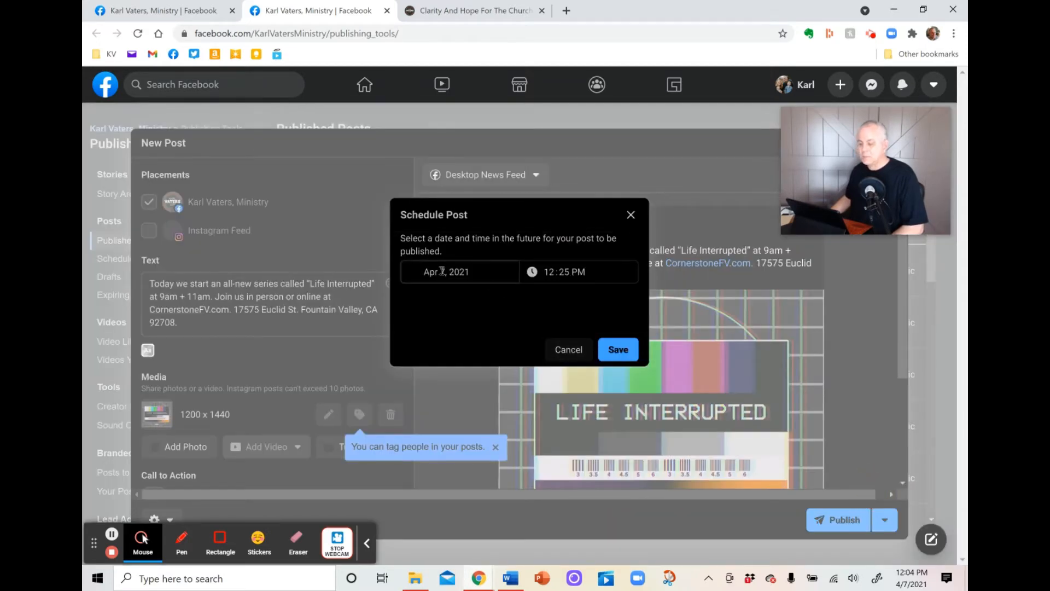
click(460, 271)
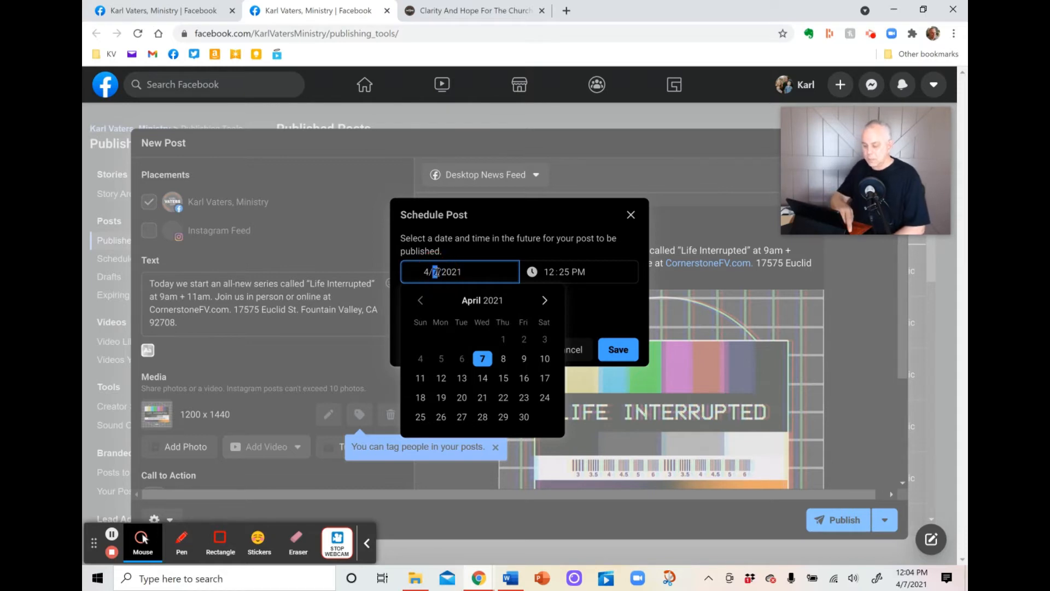
click(420, 377)
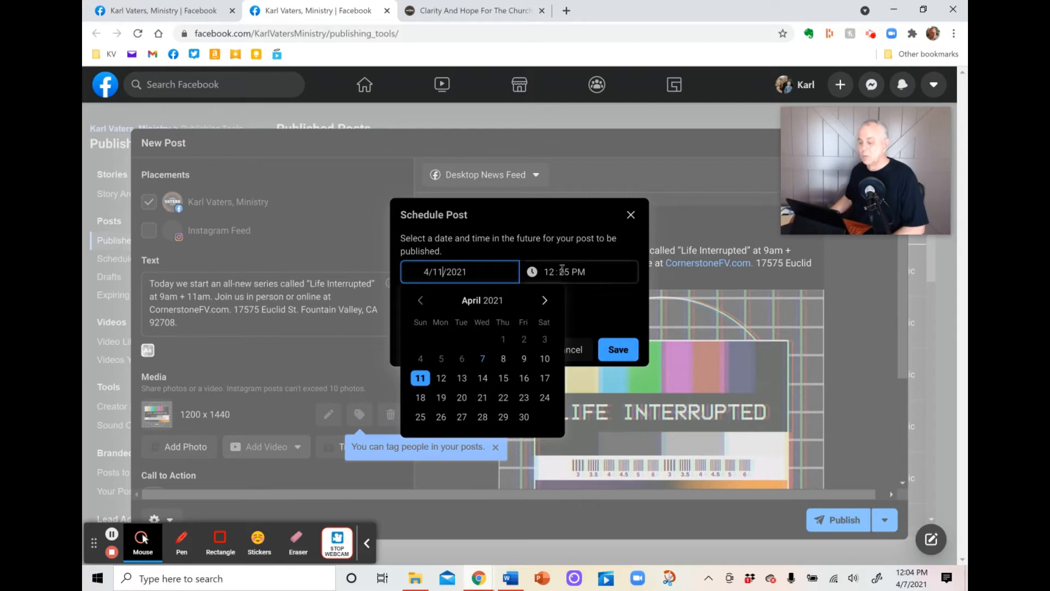
click(549, 271)
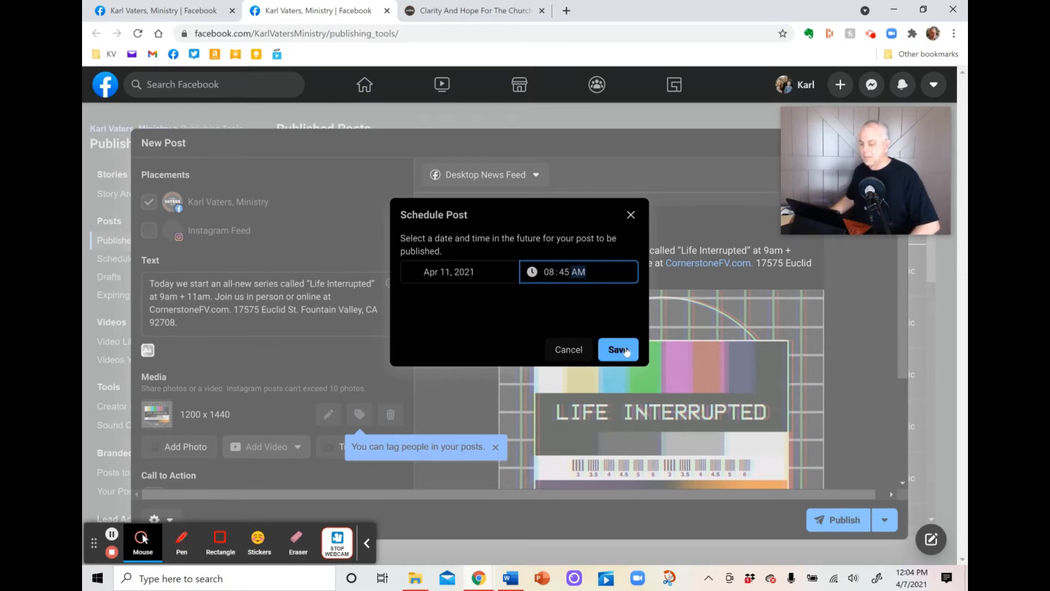
click(615, 349)
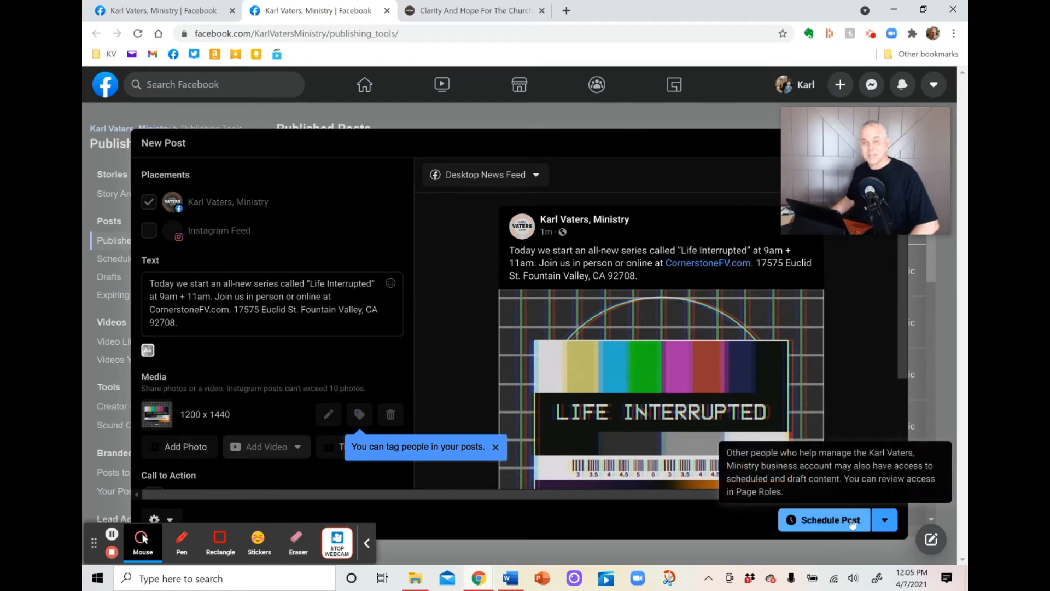
click(829, 520)
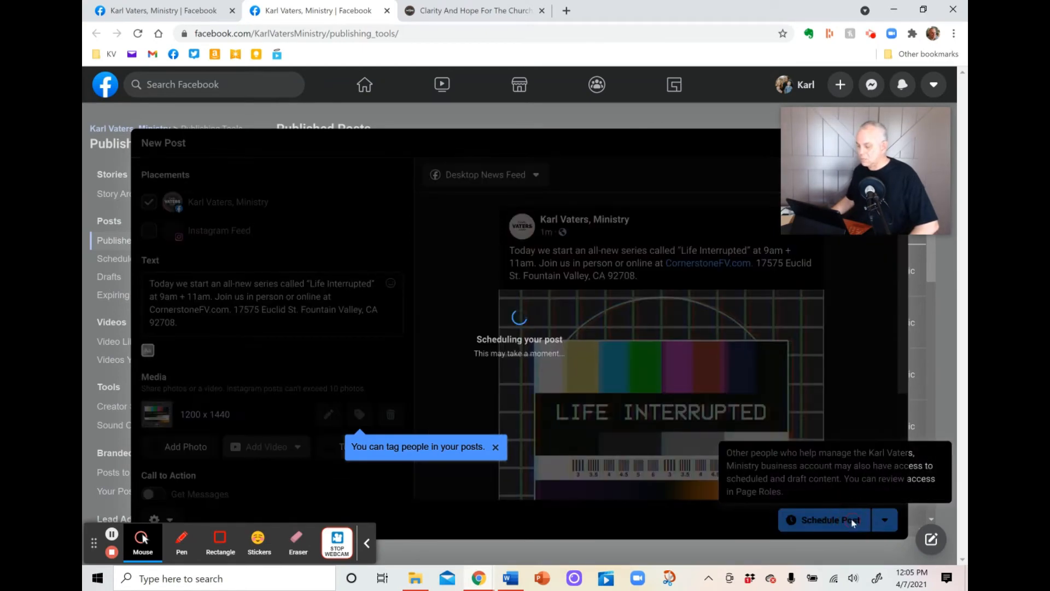
Open Scheduled Posts and the options menu of the April 11 Life Interrupted post.
click(830, 520)
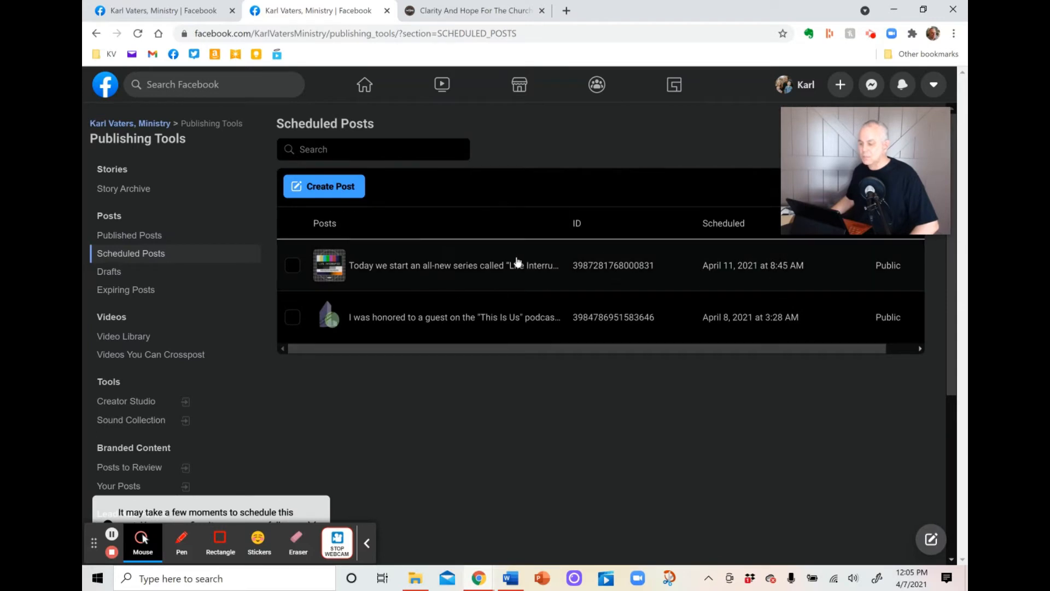
mouse_move(845, 274)
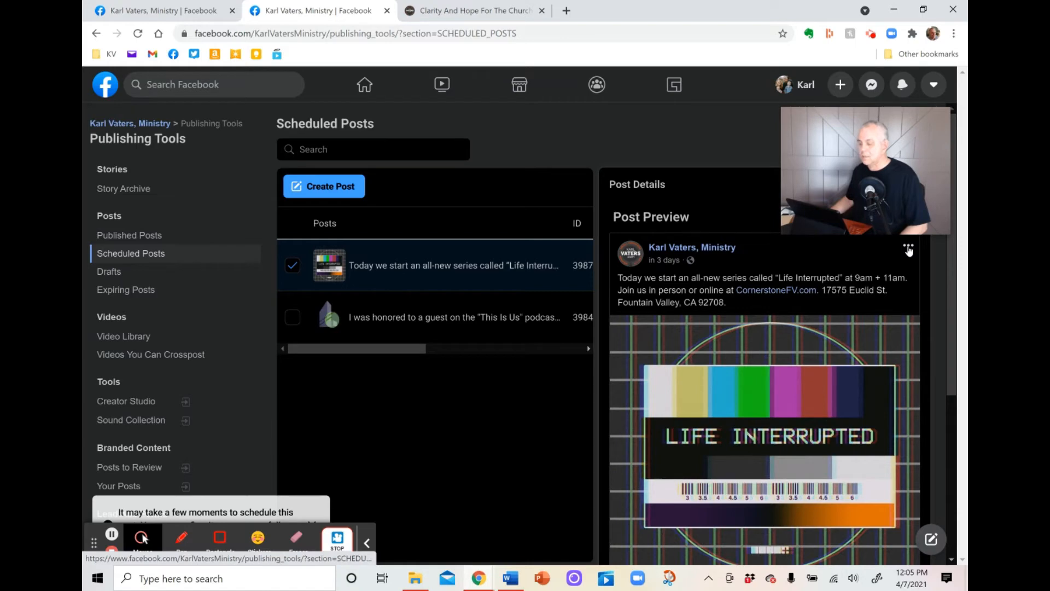
click(908, 245)
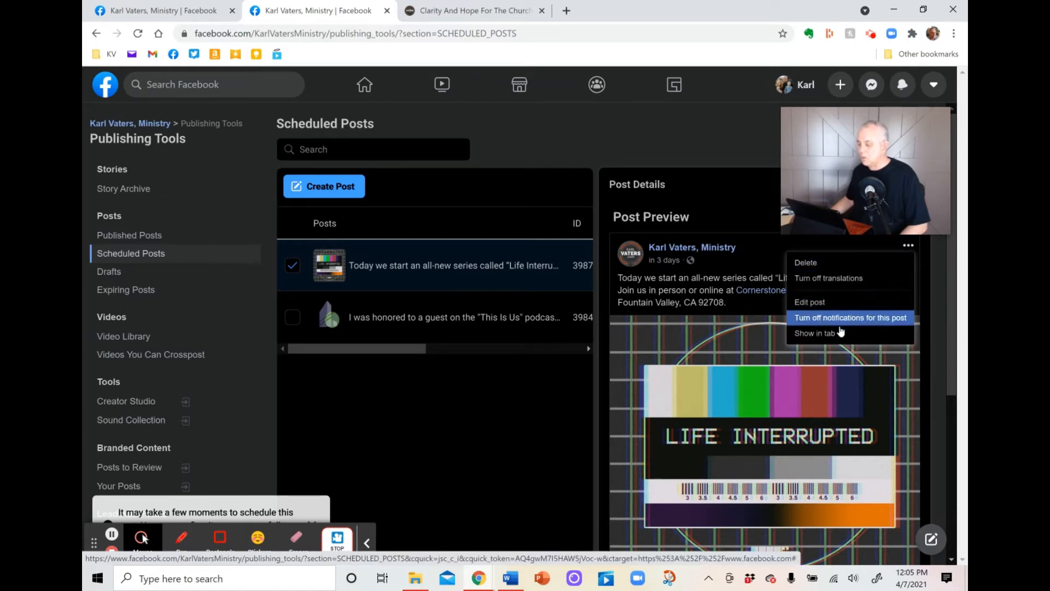
mouse_move(809, 302)
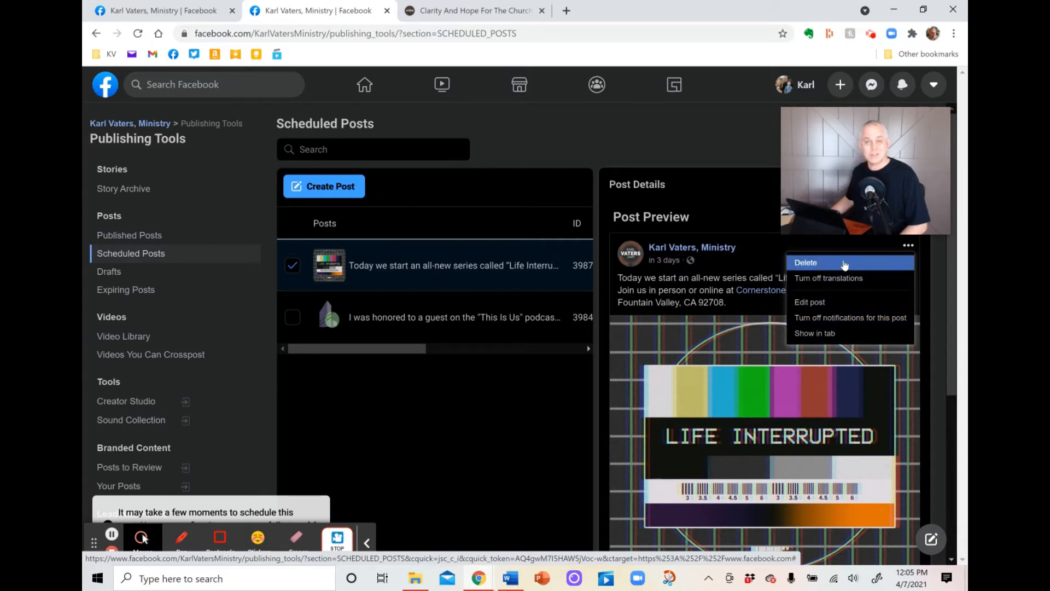
mouse_move(837, 301)
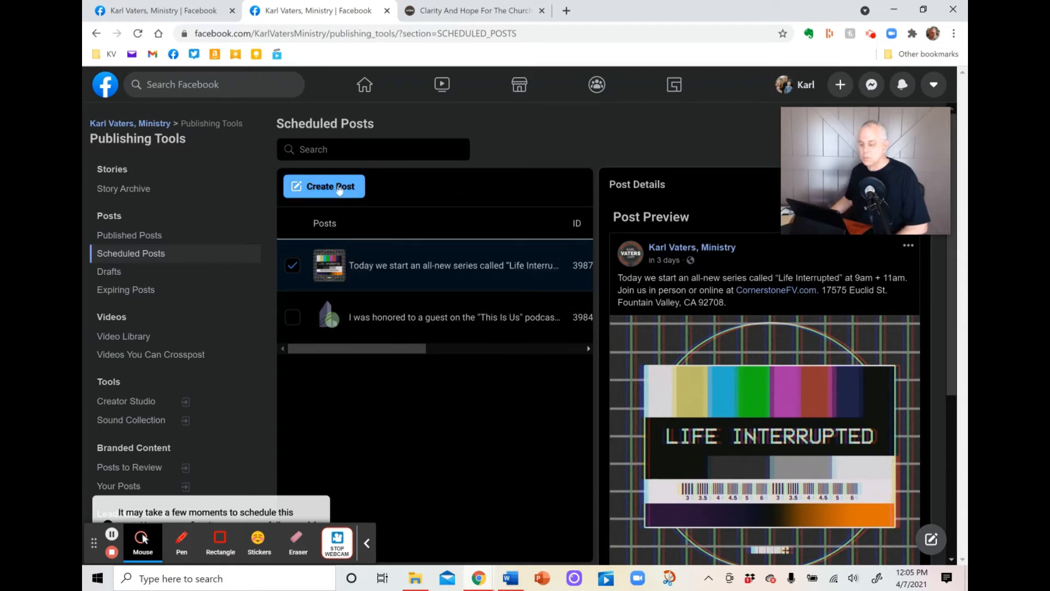
Create a new post from Scheduled Posts, dismissing the Schedule Post prompt.
click(323, 186)
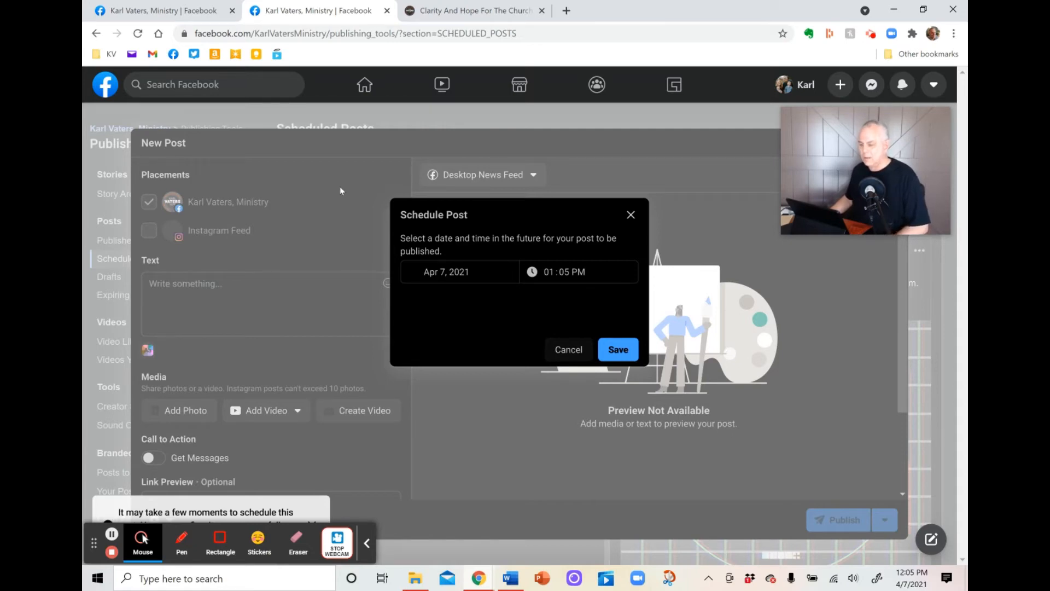
click(568, 349)
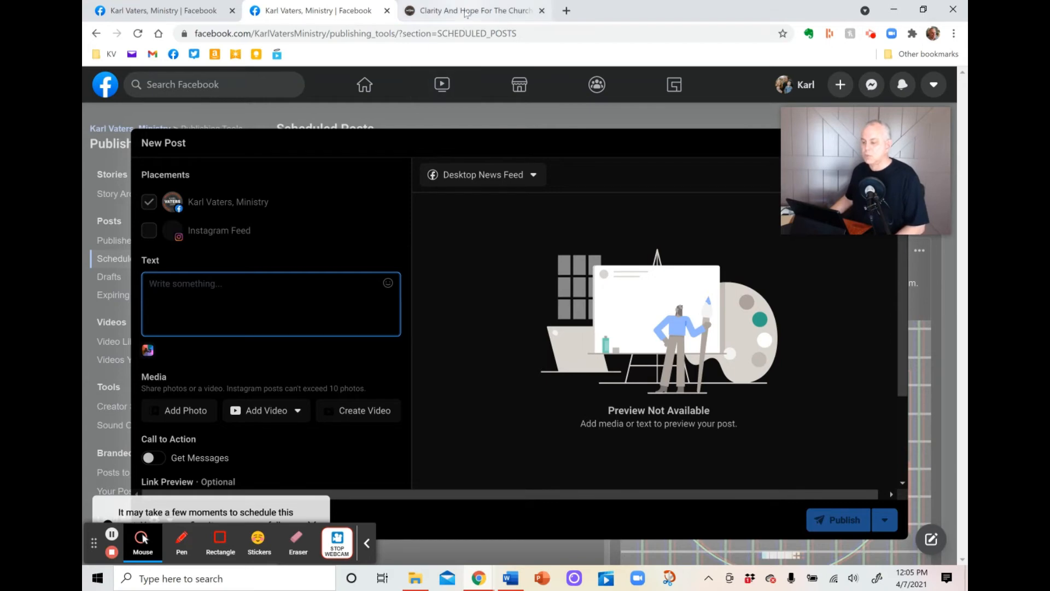
Copy the Christian-minority America article URL into the Facebook post's link preview.
click(476, 10)
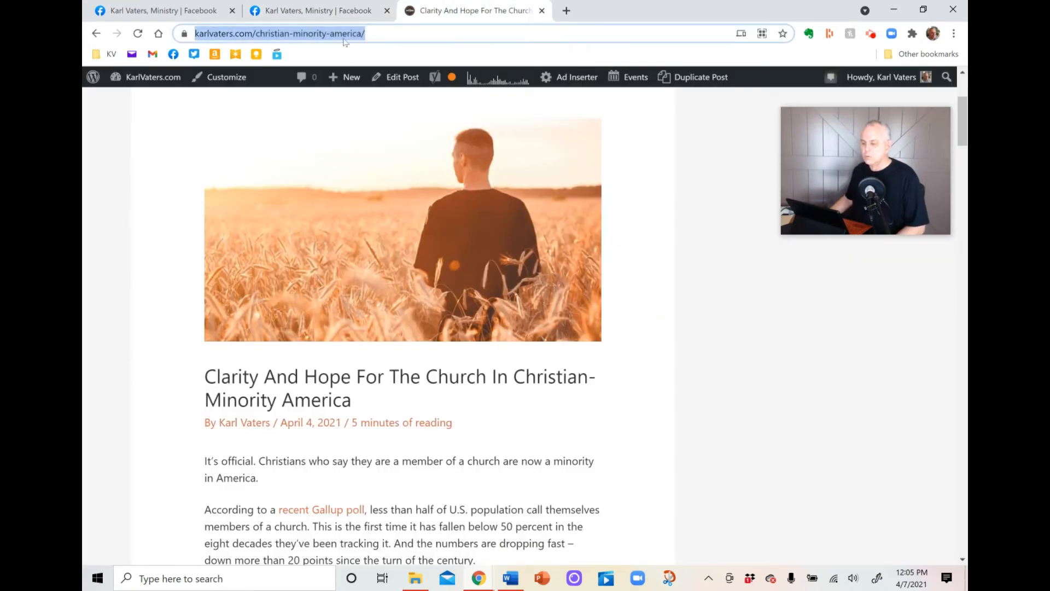
right_click(280, 33)
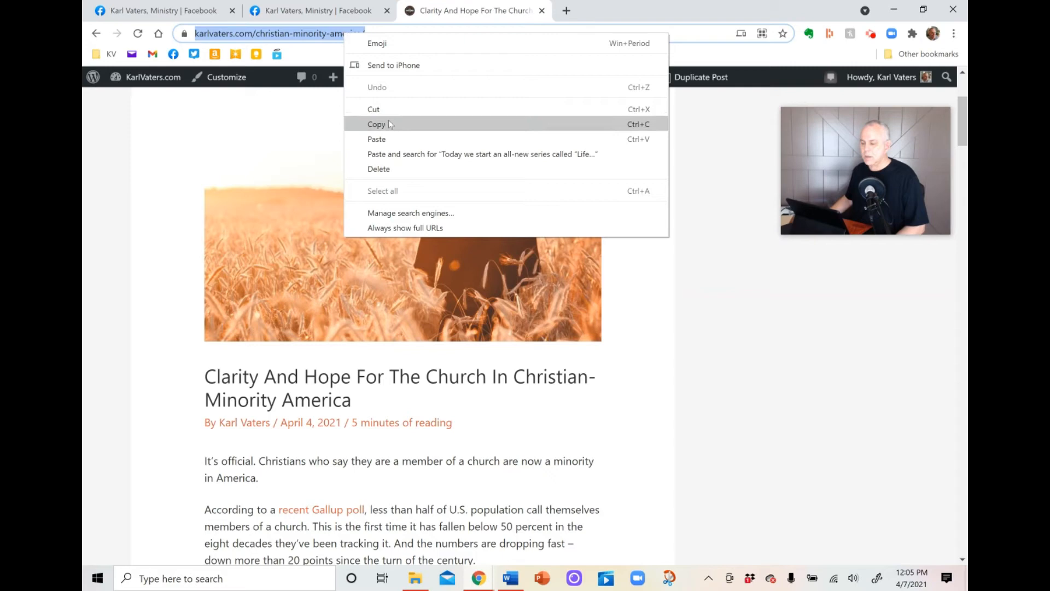
click(377, 124)
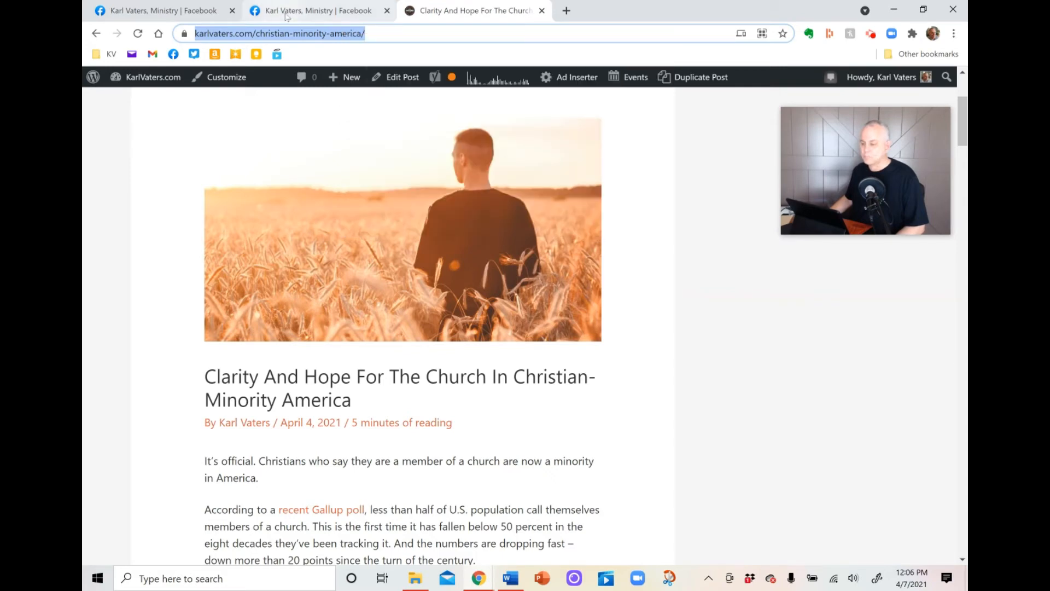
click(315, 11)
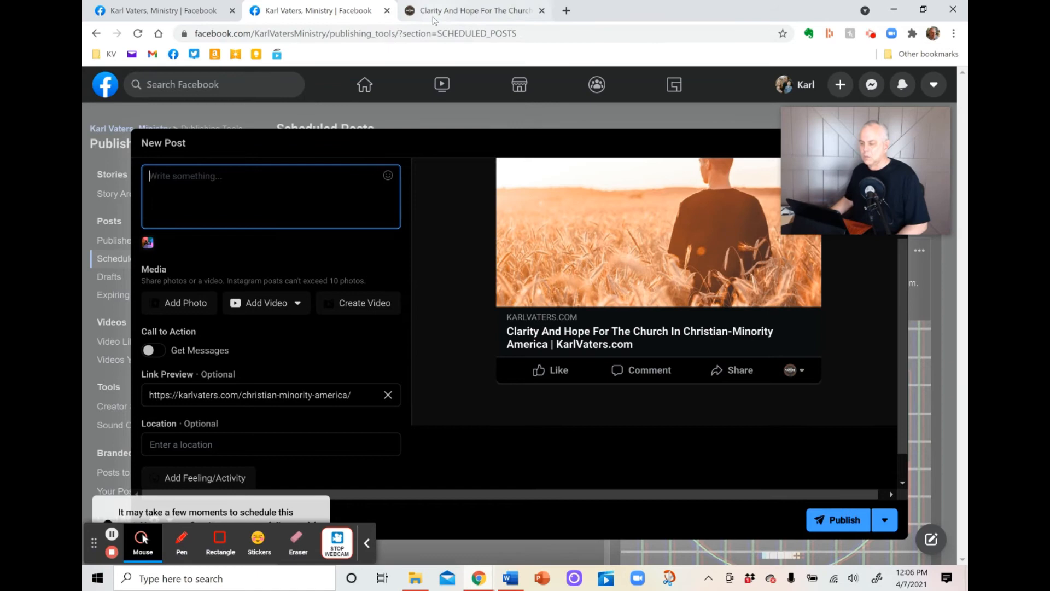
Copy the article's opening sentence and return to the Facebook New Post.
click(472, 11)
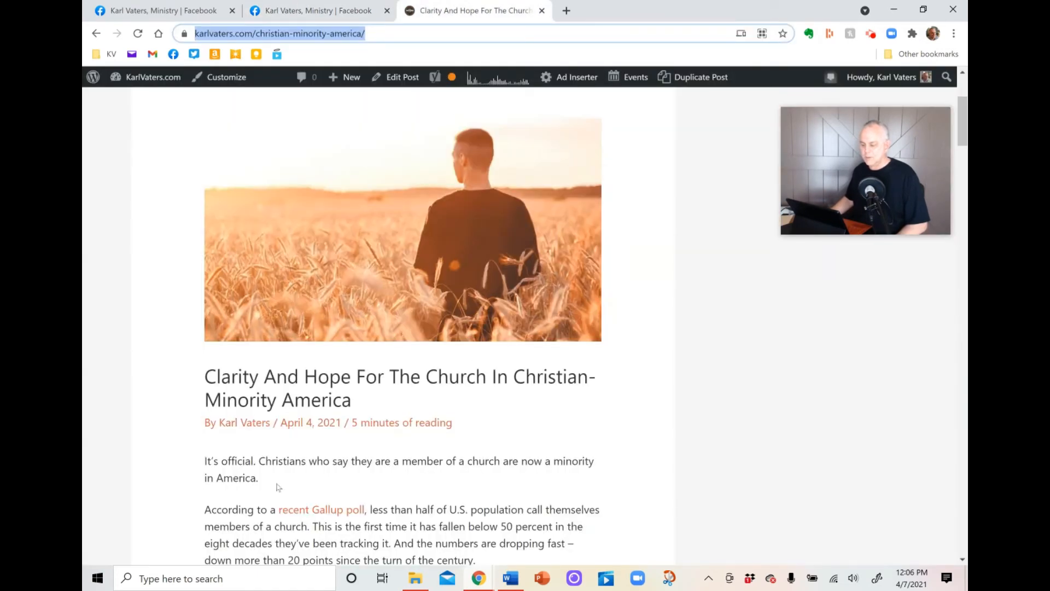
scroll(down, 3)
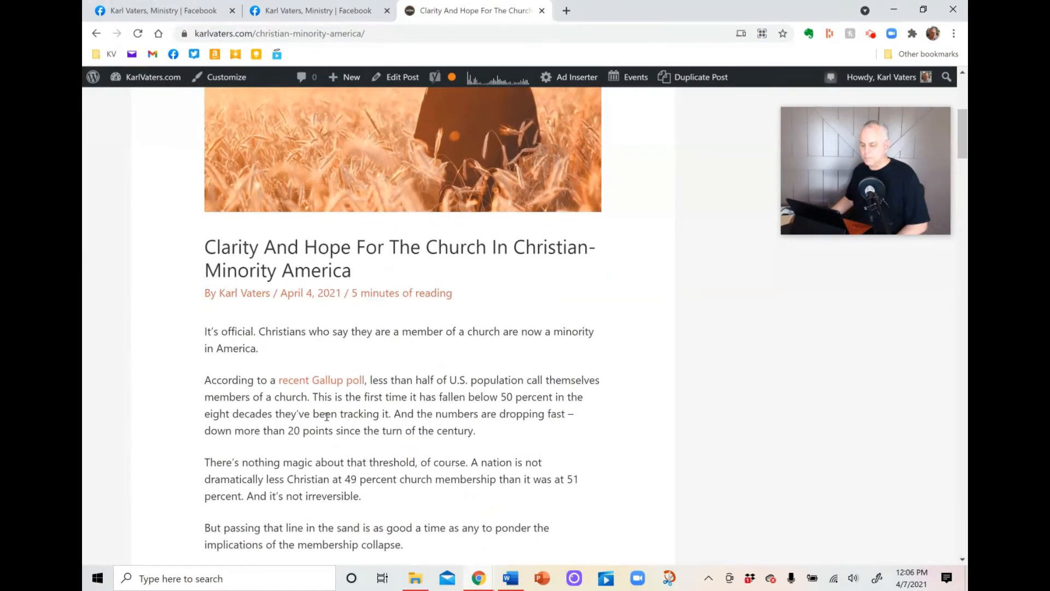
right_click(328, 339)
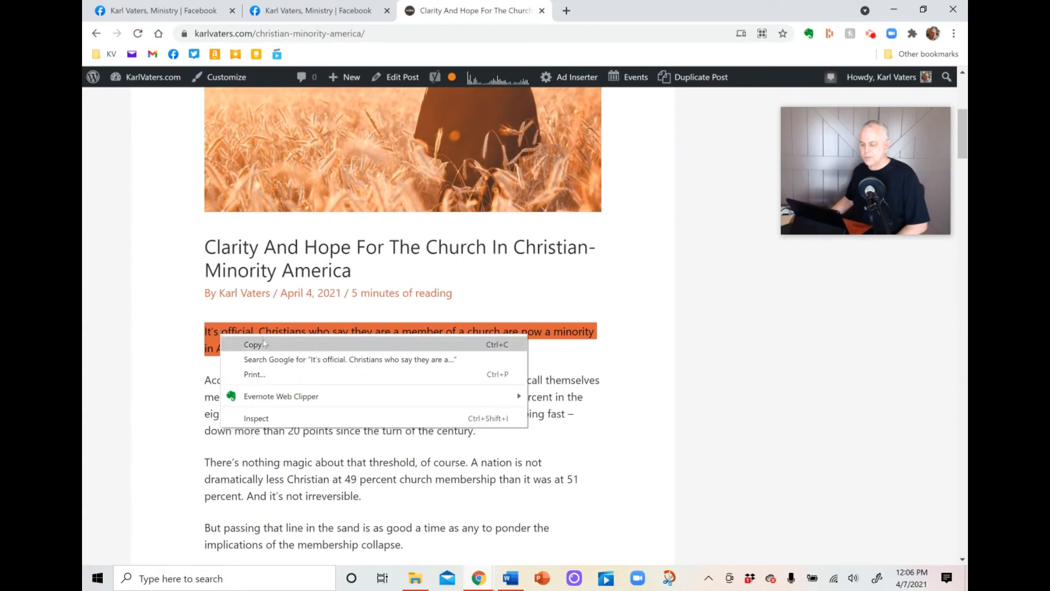
click(315, 10)
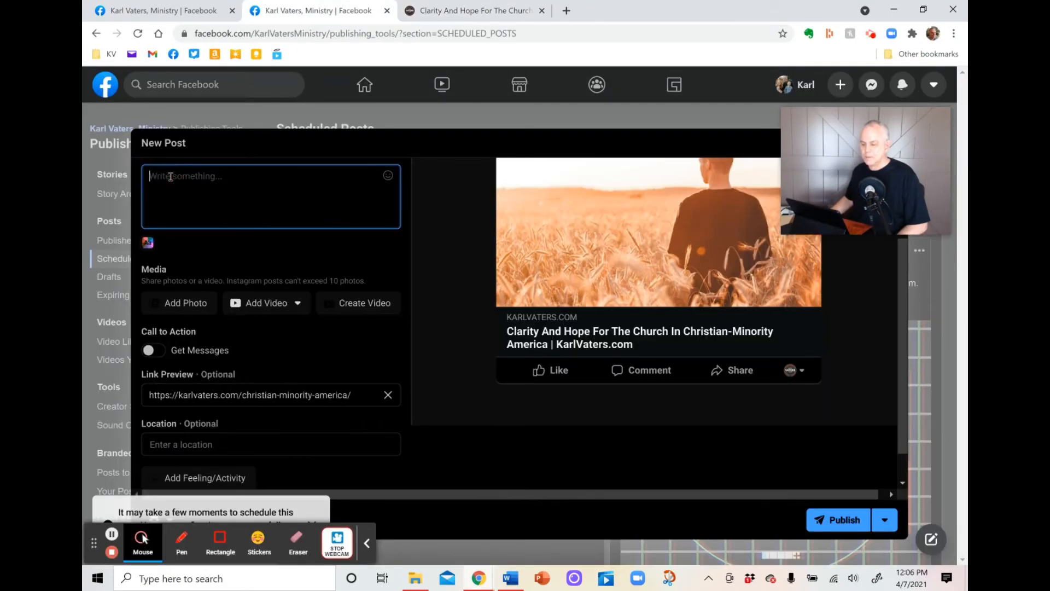
Enter "It's official. Christians who say they are a member of a church are now a minority…" as post text.
text(It's official. Christians who say they are a member of a church are now a minority in America.)
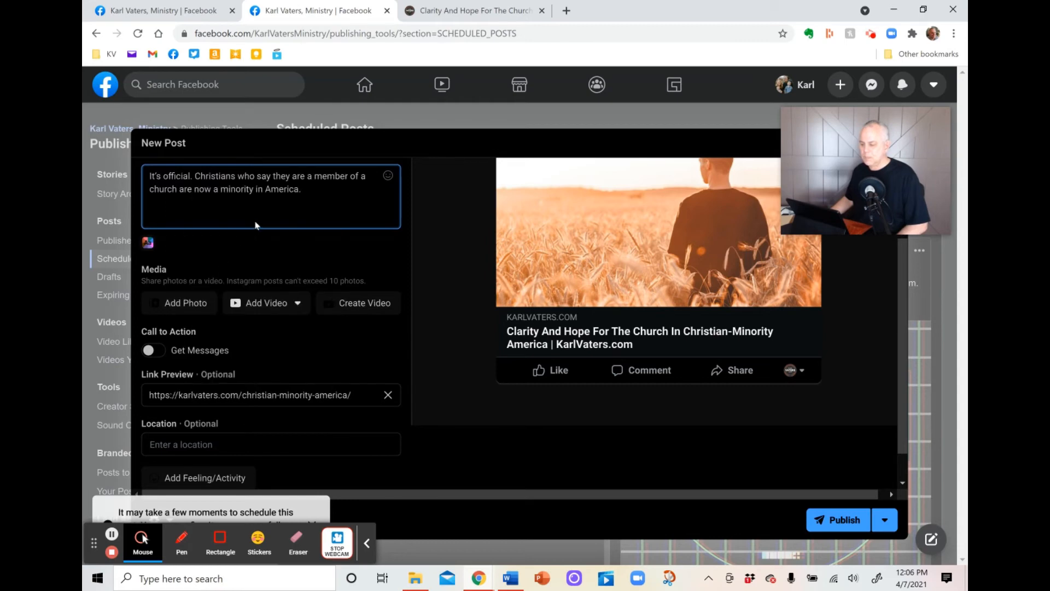
click(302, 189)
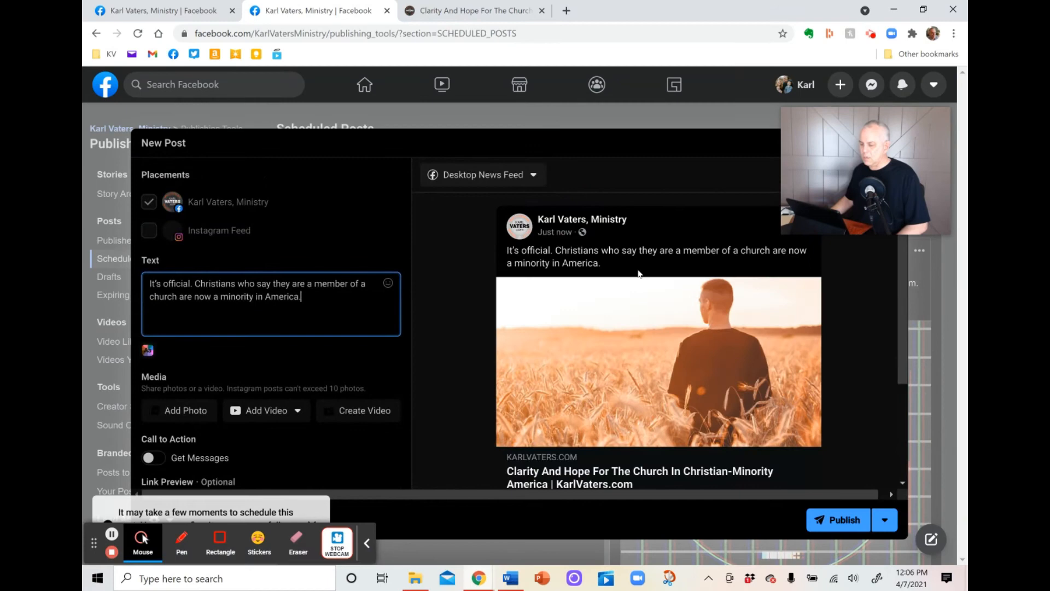
mouse_move(708, 337)
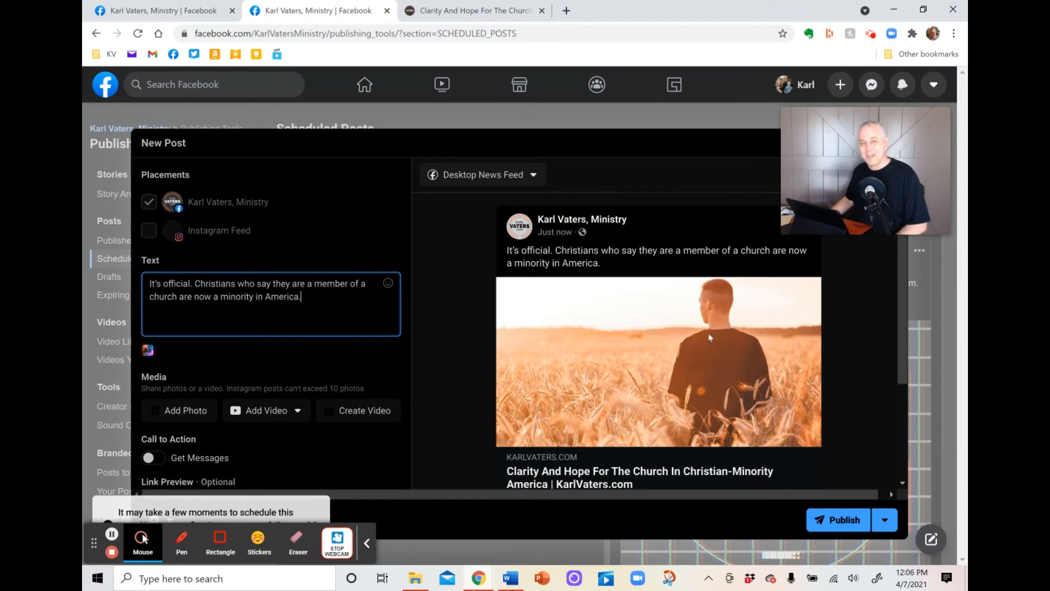
mouse_move(674, 331)
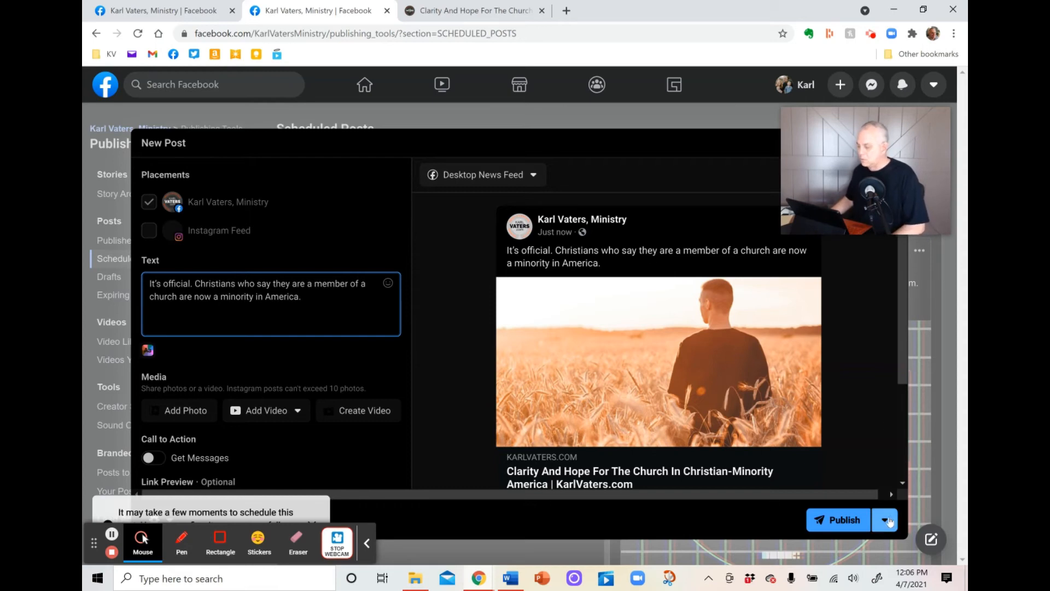
Schedule the article post for April 8, 2021 at 7:06 AM.
click(885, 520)
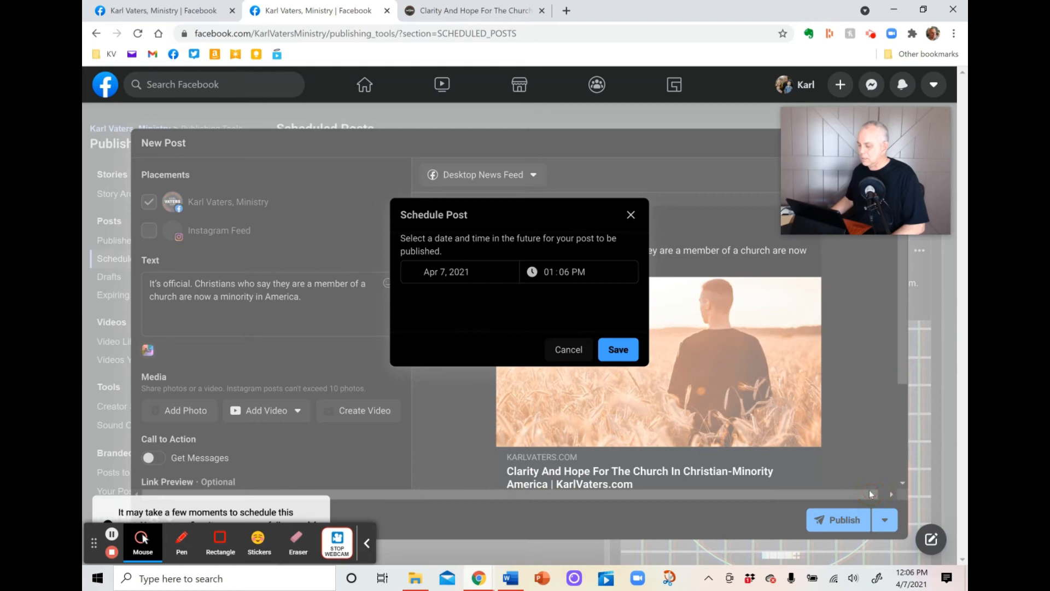
click(447, 271)
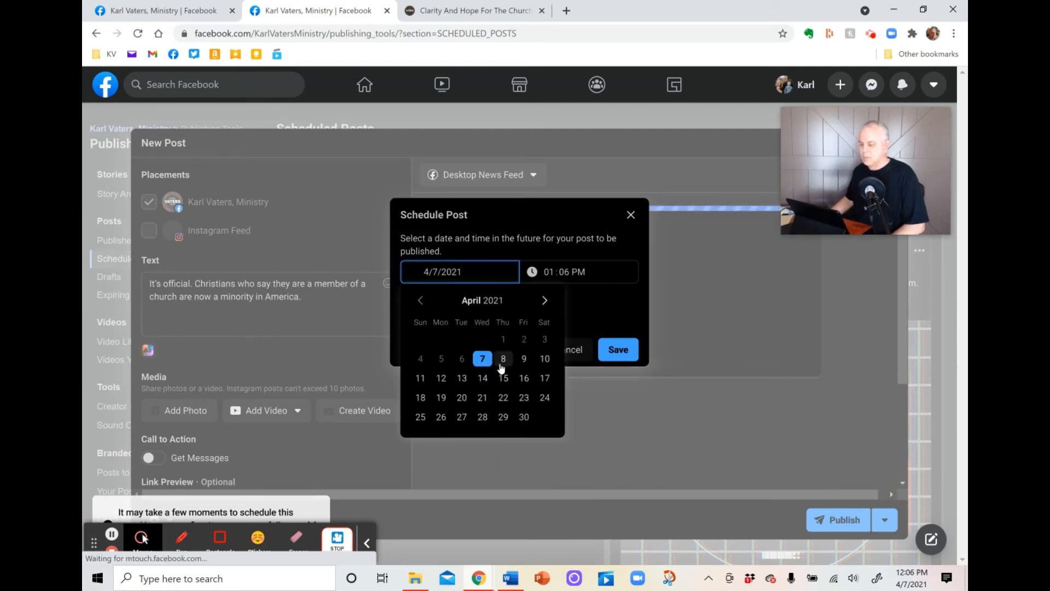
click(503, 358)
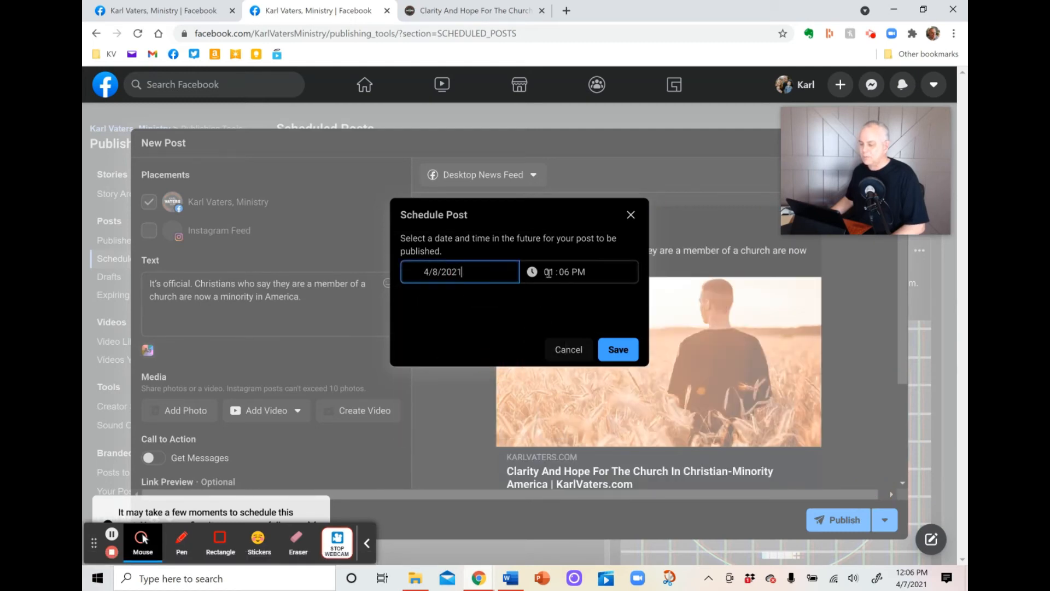
click(579, 271)
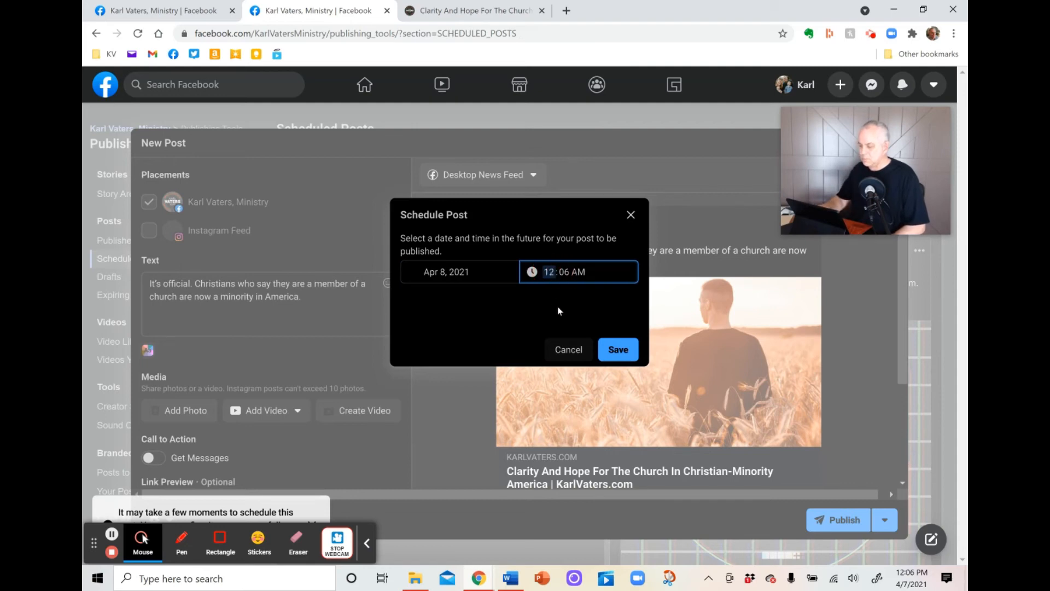
text(07)
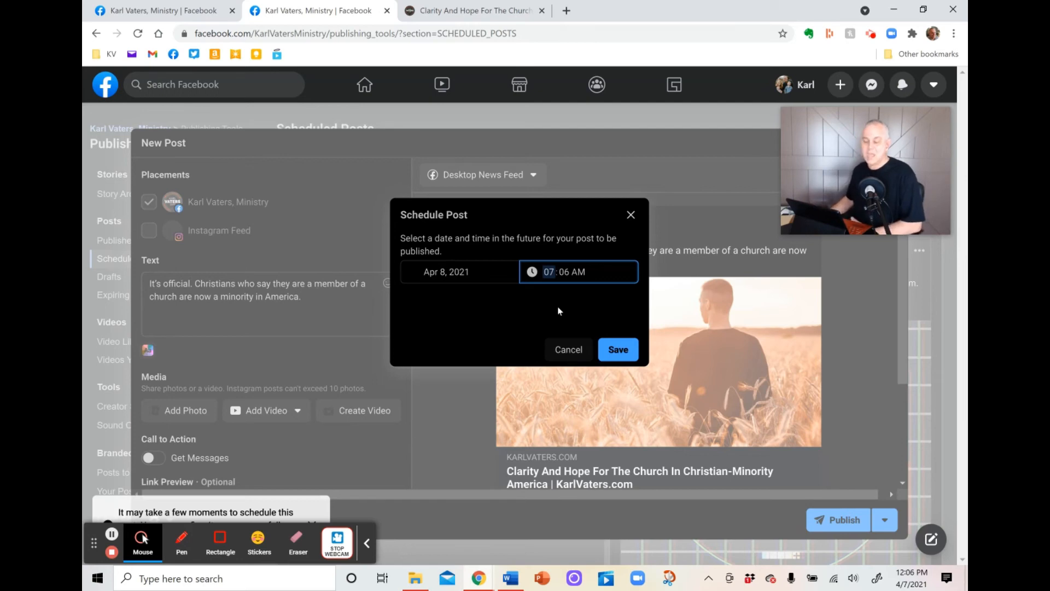
click(617, 349)
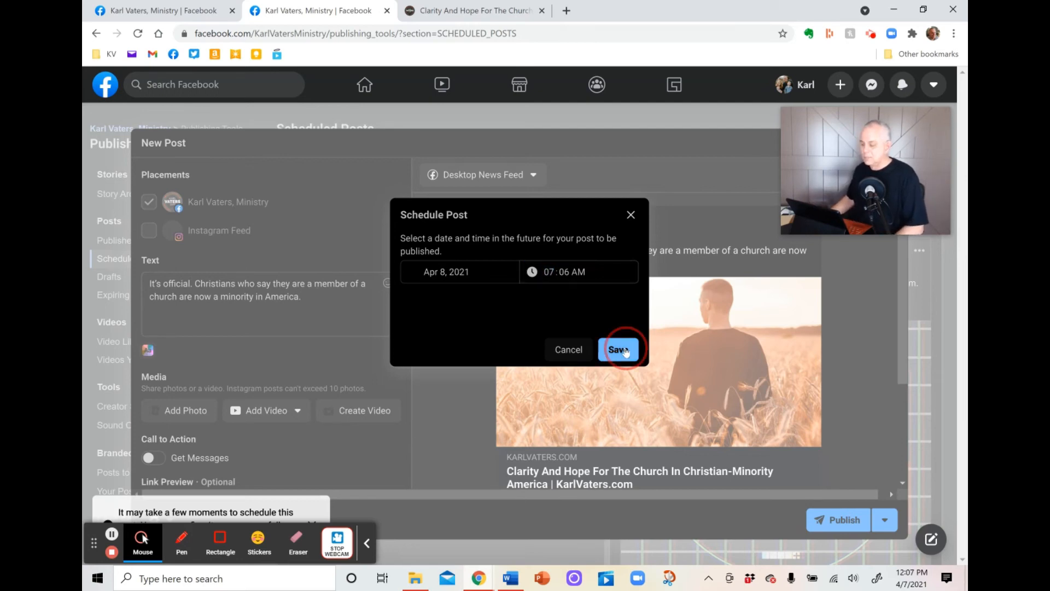
click(616, 349)
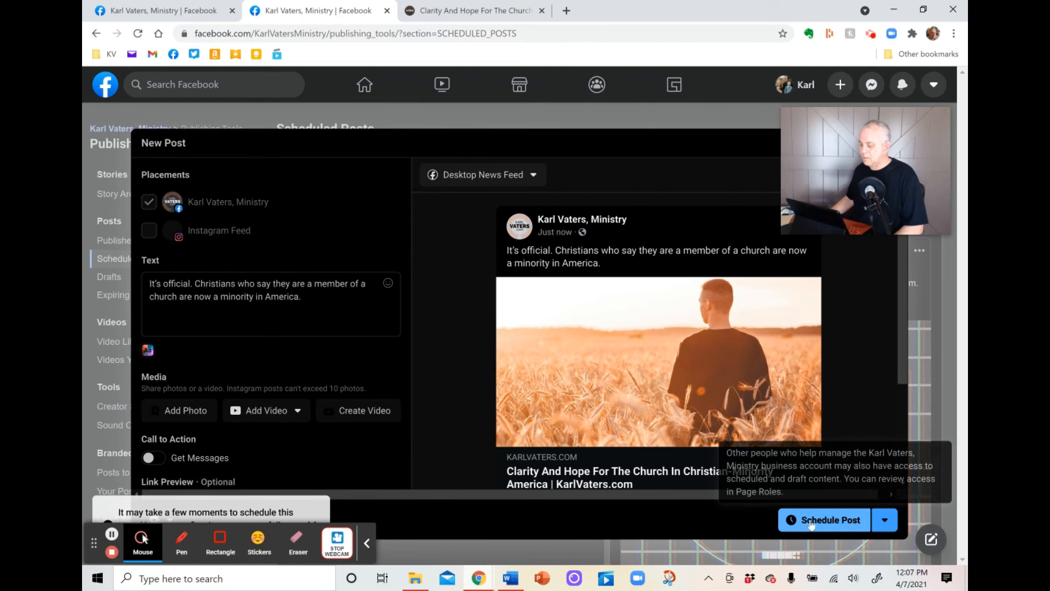
click(830, 520)
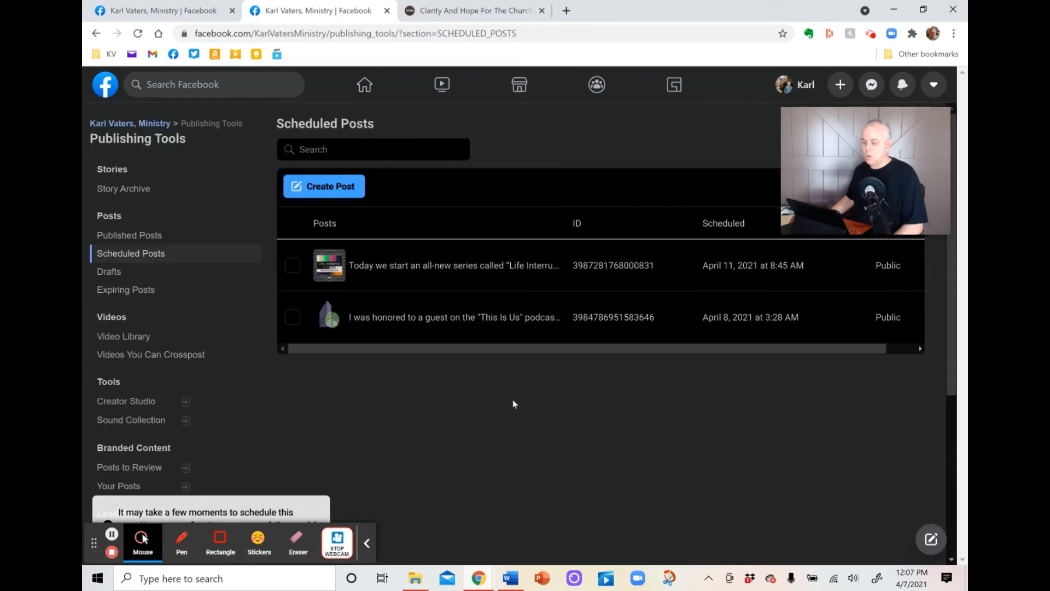
mouse_move(508, 401)
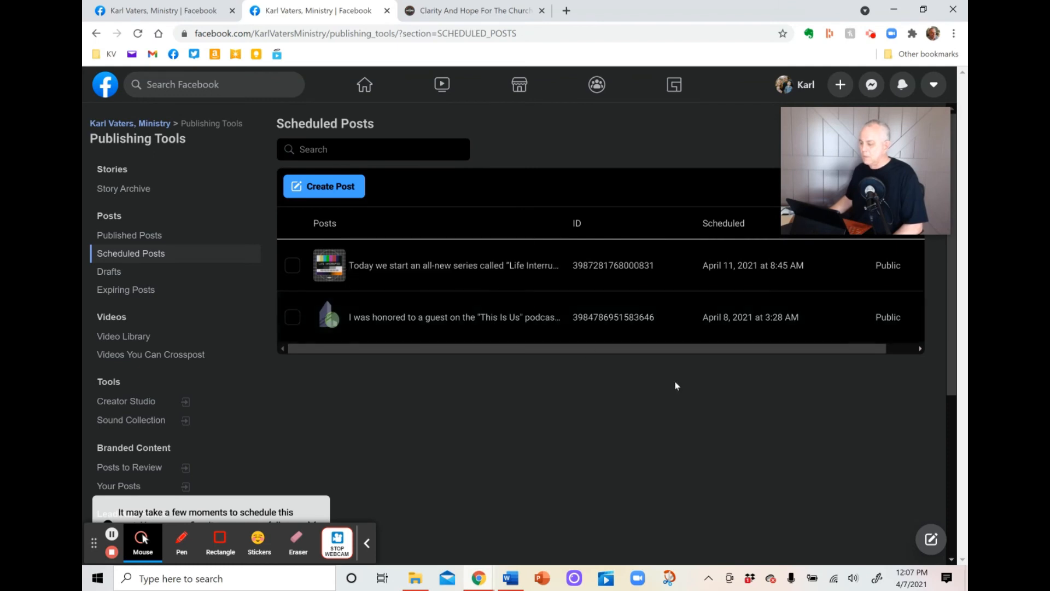
mouse_move(468, 265)
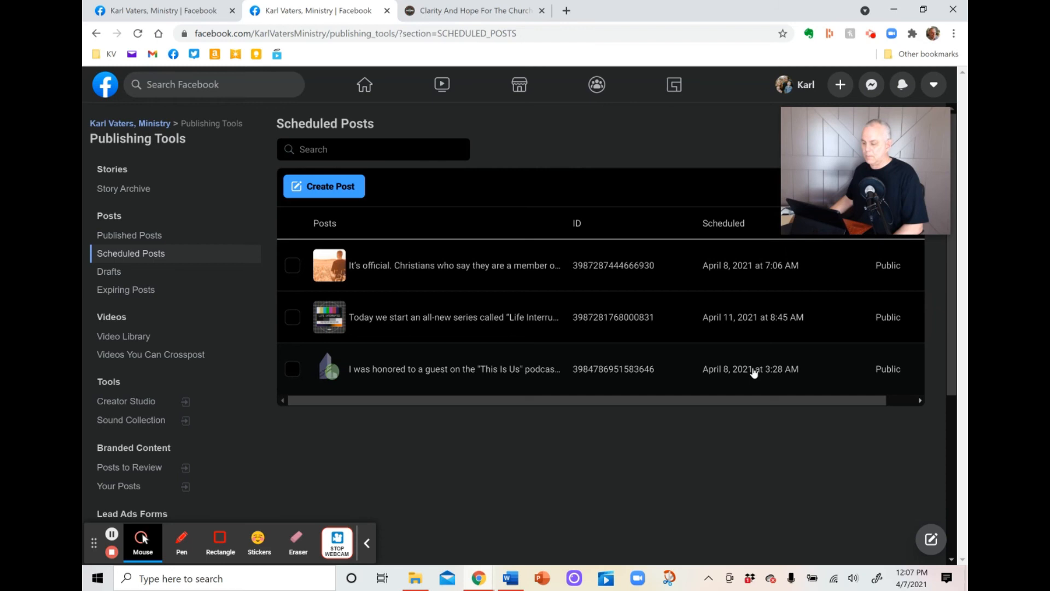
mouse_move(755, 300)
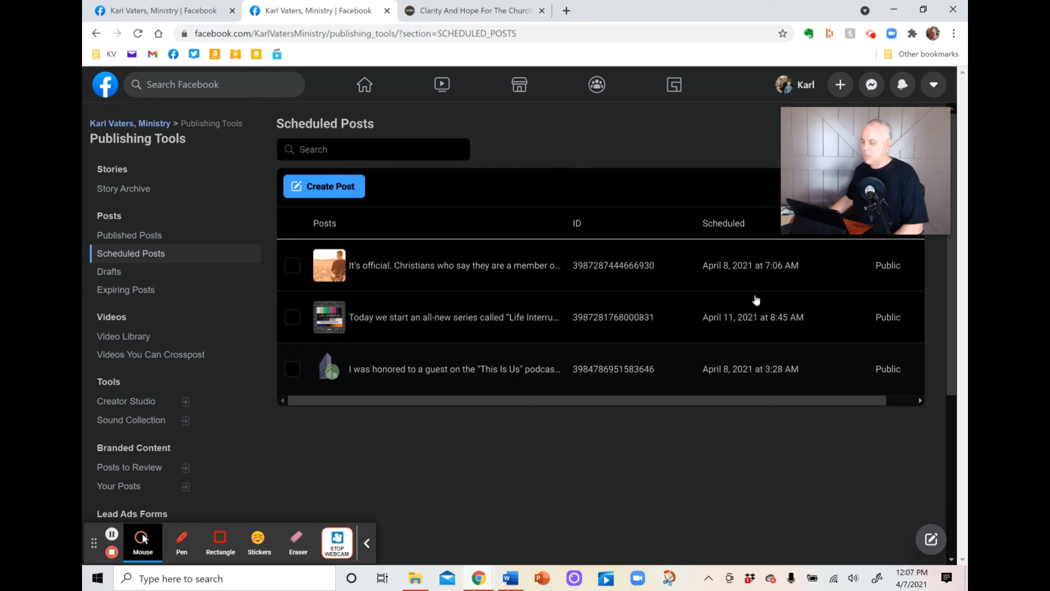